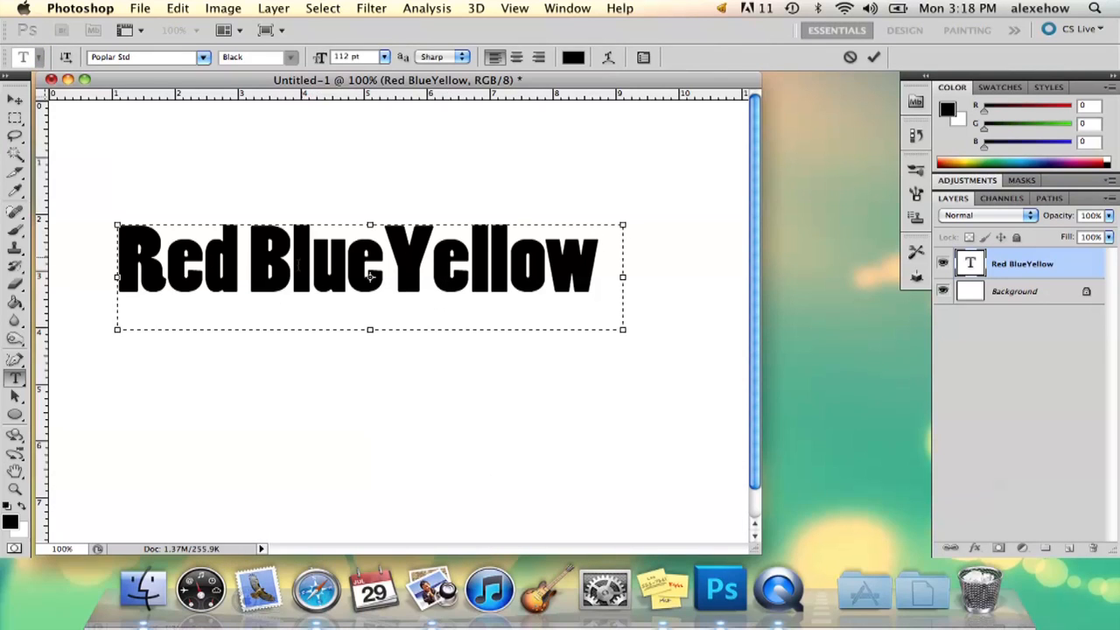
- Select each word in turn and set Red to red, Blue to blue and Yellow to yellow
click(249, 277)
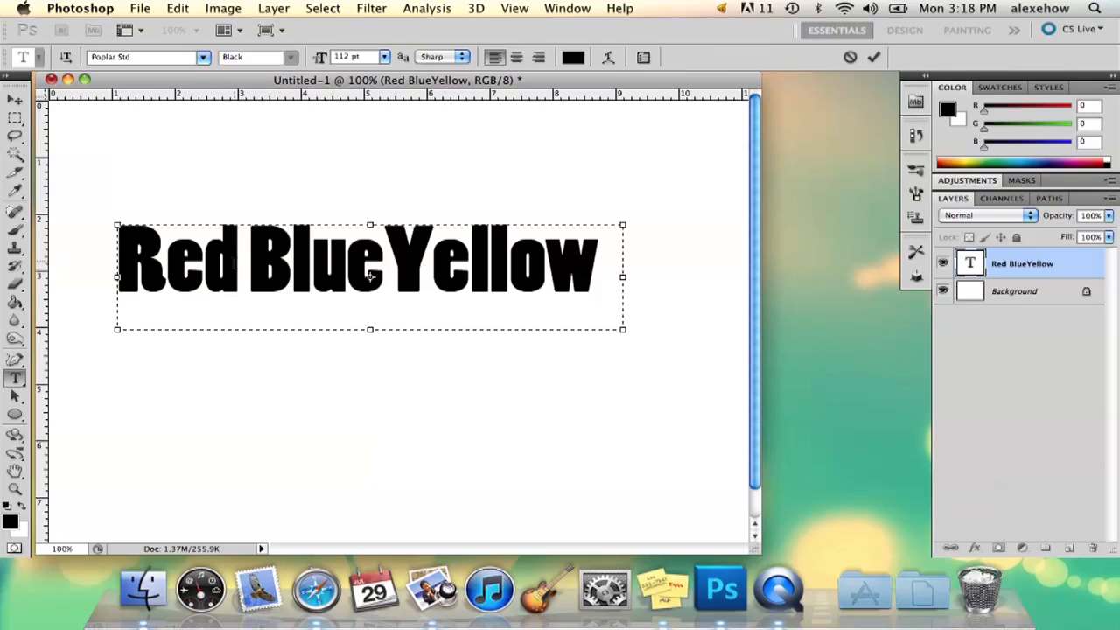
click(252, 263)
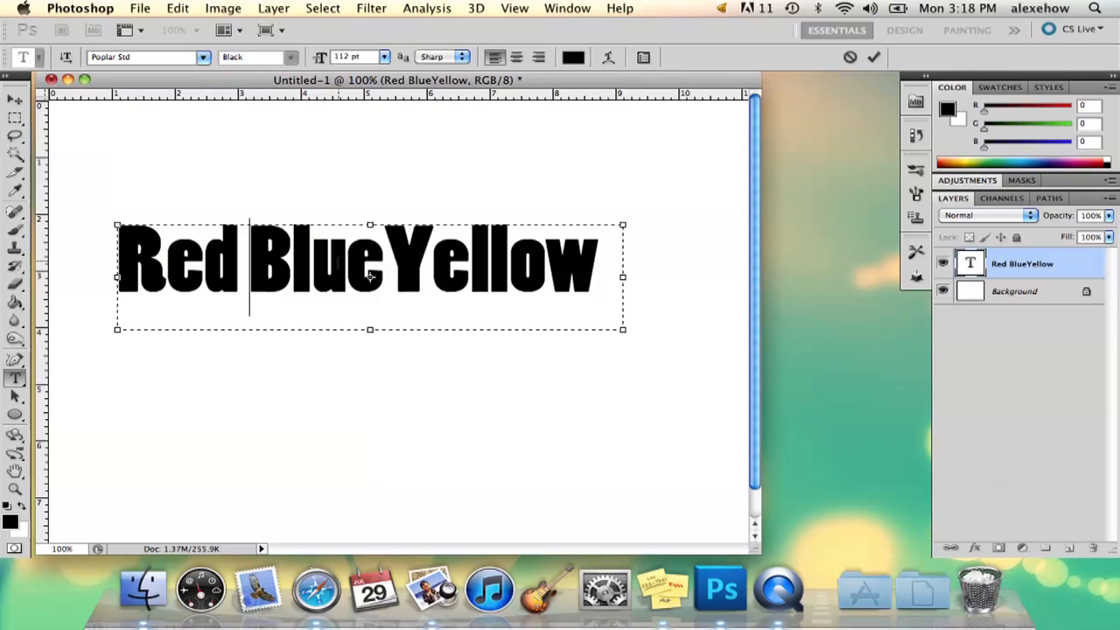
double_click(179, 262)
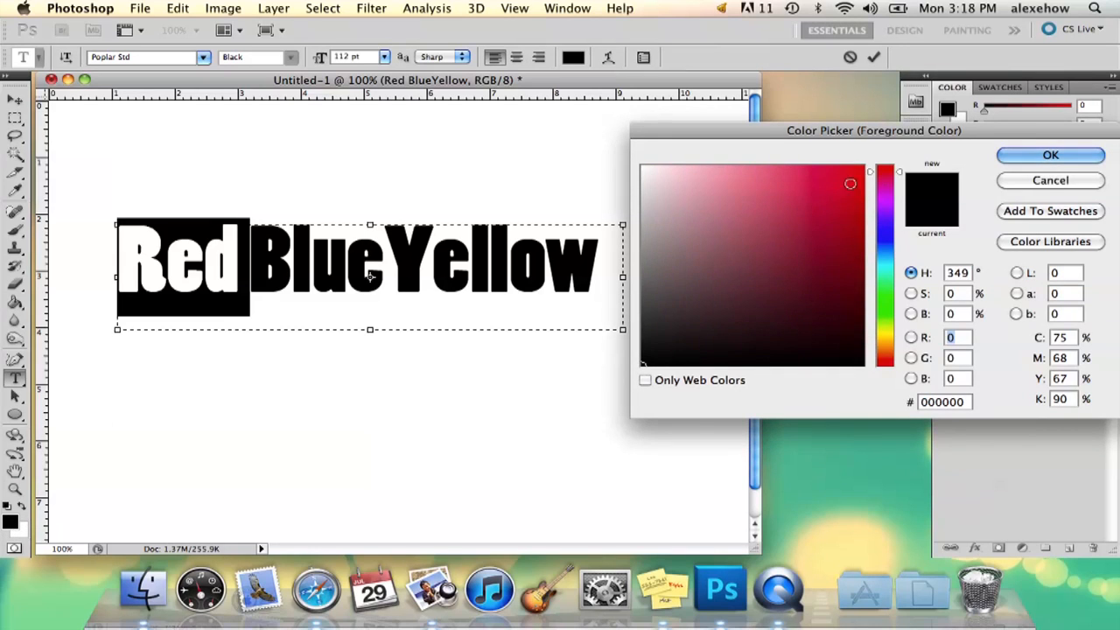
click(1050, 154)
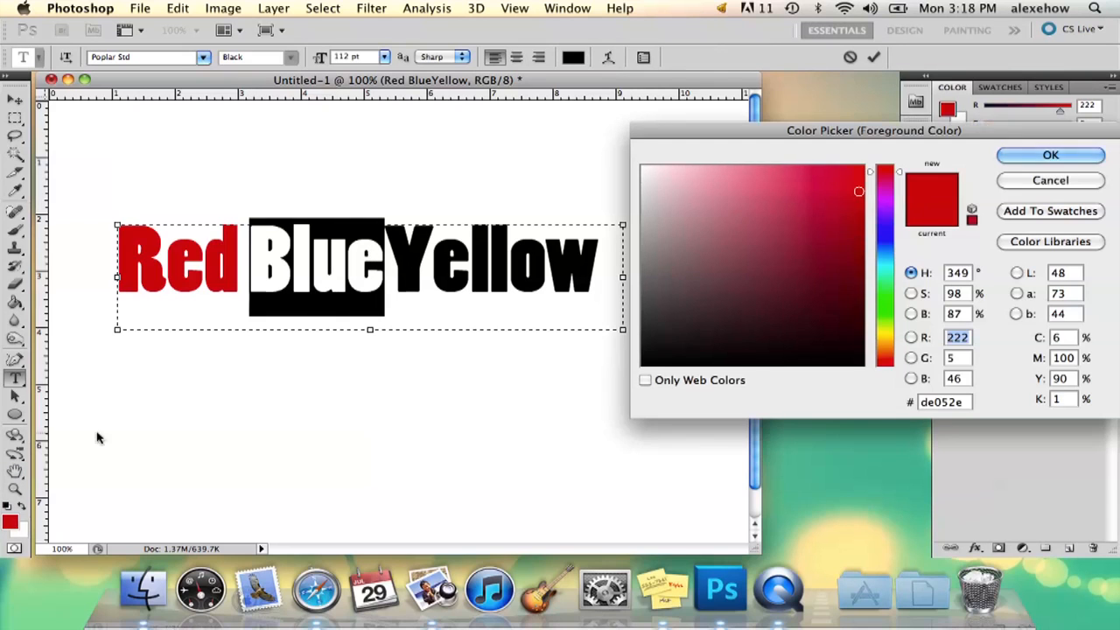
click(1050, 154)
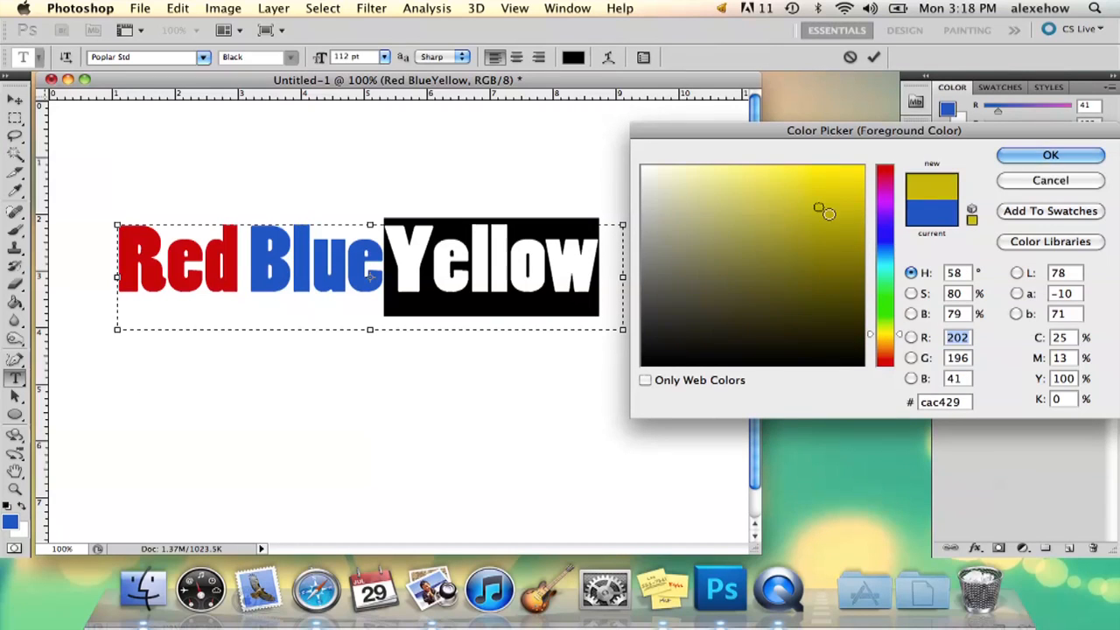
click(1050, 154)
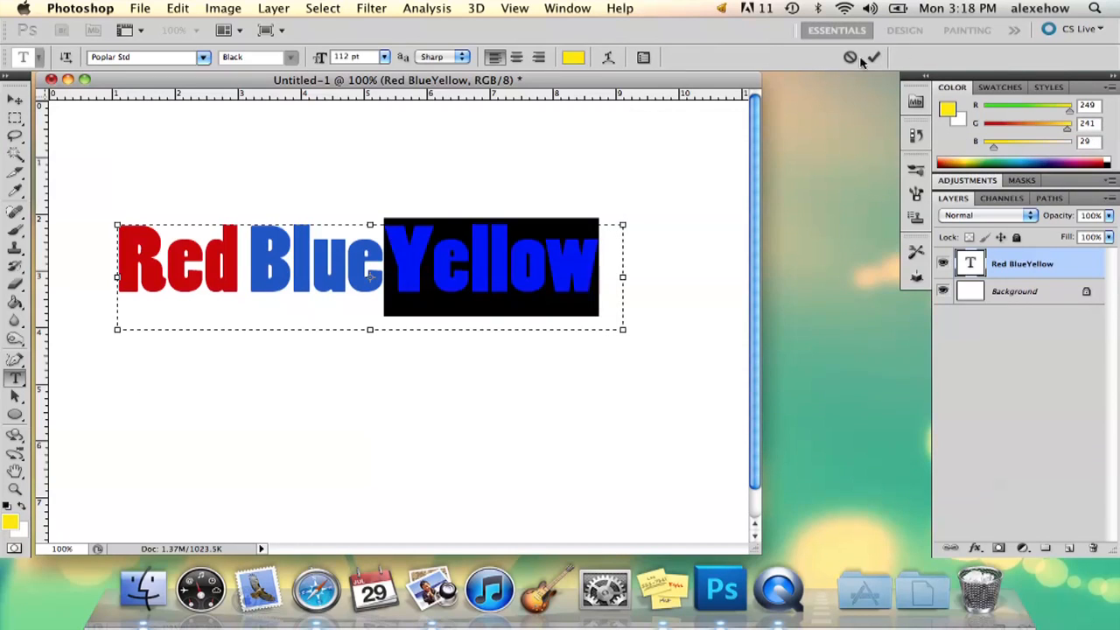
- Undo the word colours back to black, commit the text and rasterize the text layer
click(572, 56)
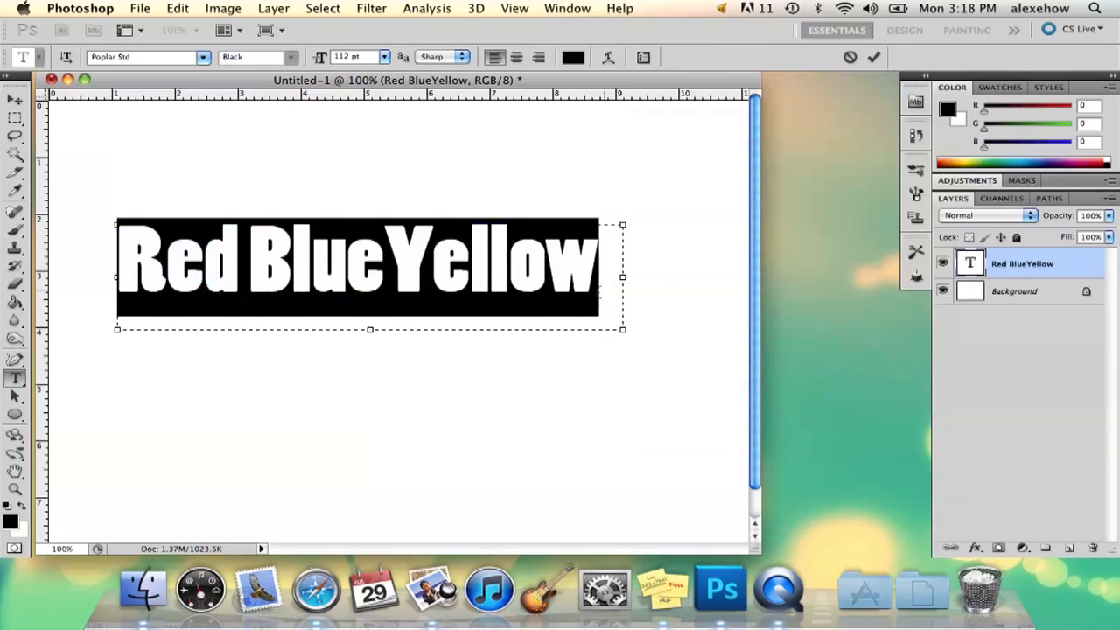
click(871, 58)
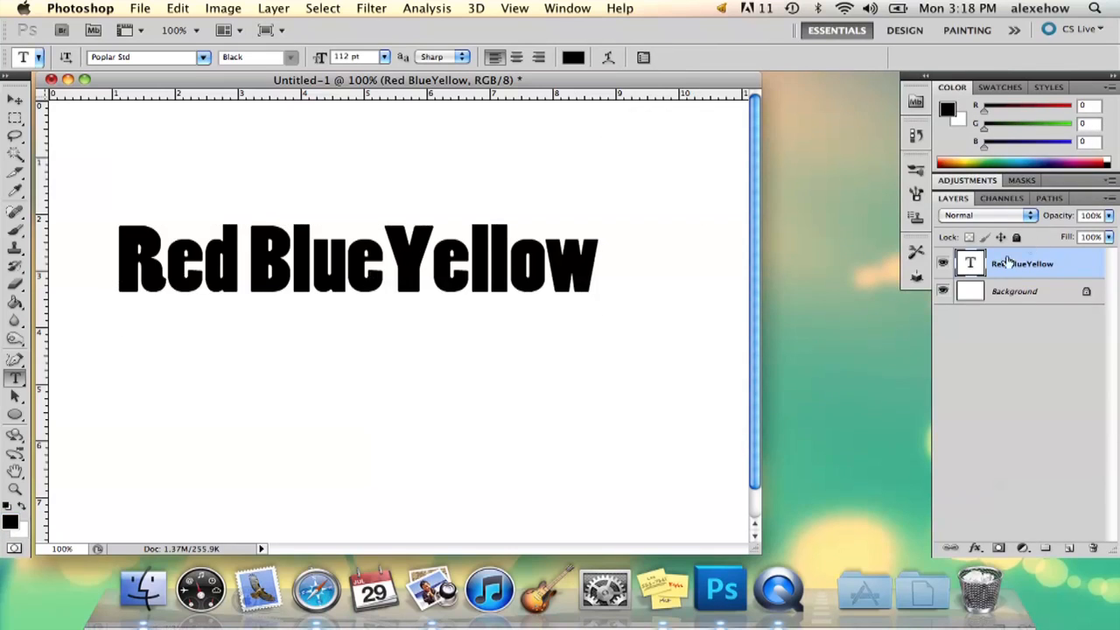
right_click(1024, 263)
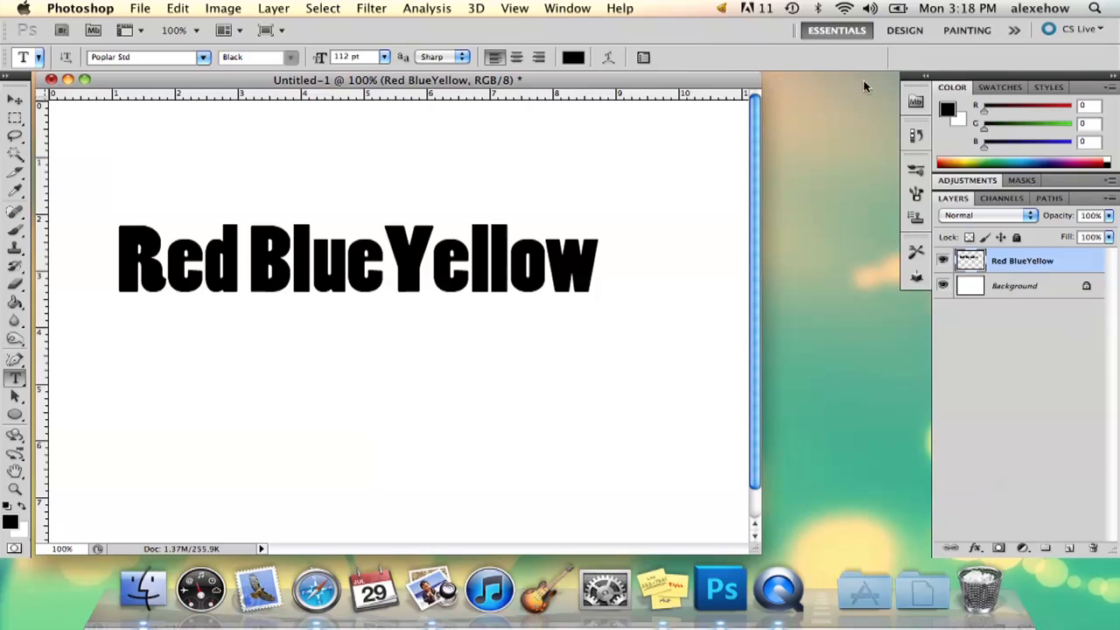
- Set the fill to red and draw a shape-layer rectangle over the word Red
click(14, 417)
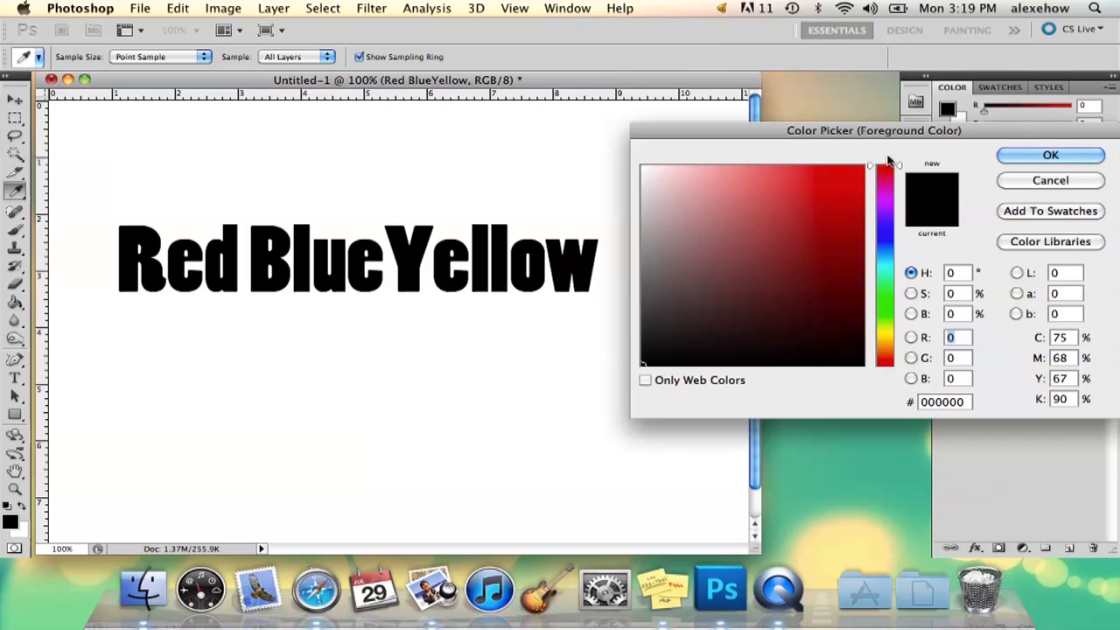
click(1050, 154)
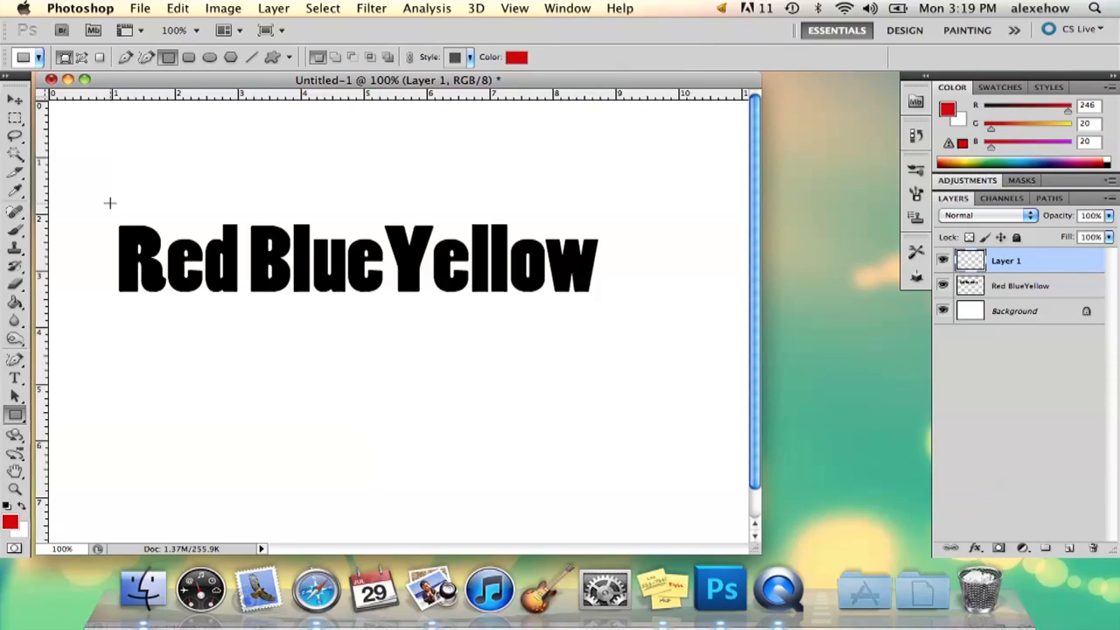
drag(112, 201, 244, 325)
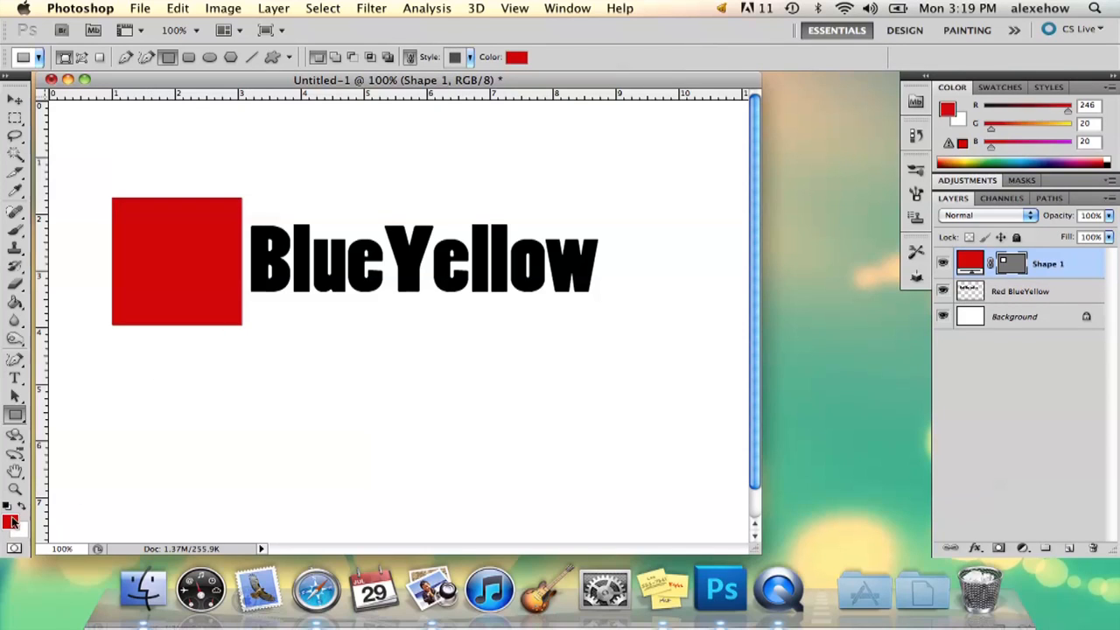
- Draw rectangles over Blue and Yellow and colour them blue and yellow
drag(248, 224, 341, 322)
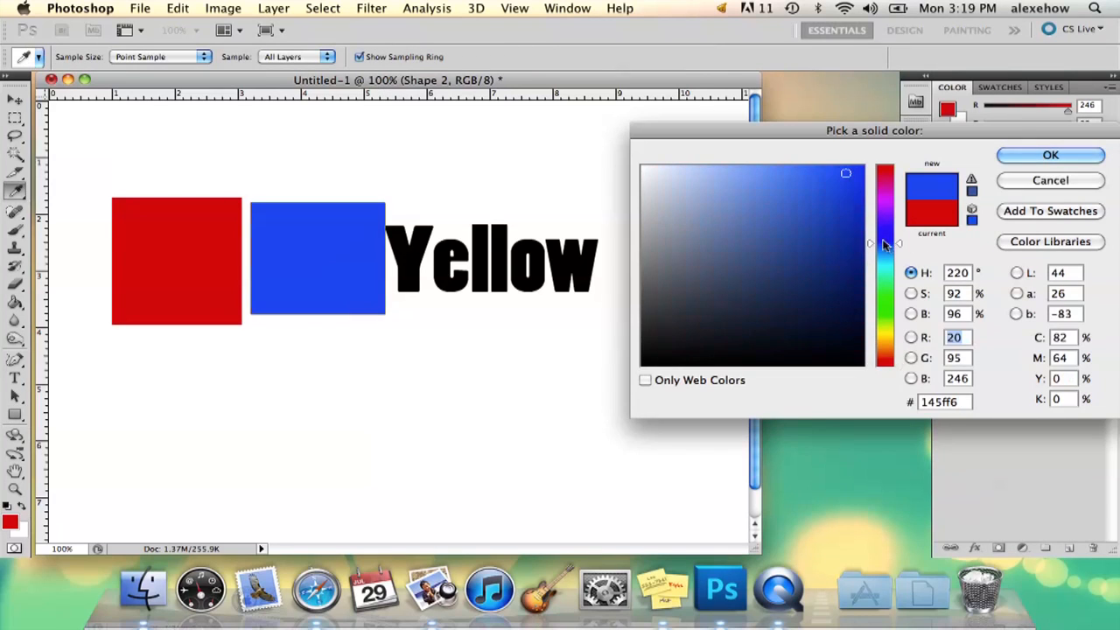
click(1051, 154)
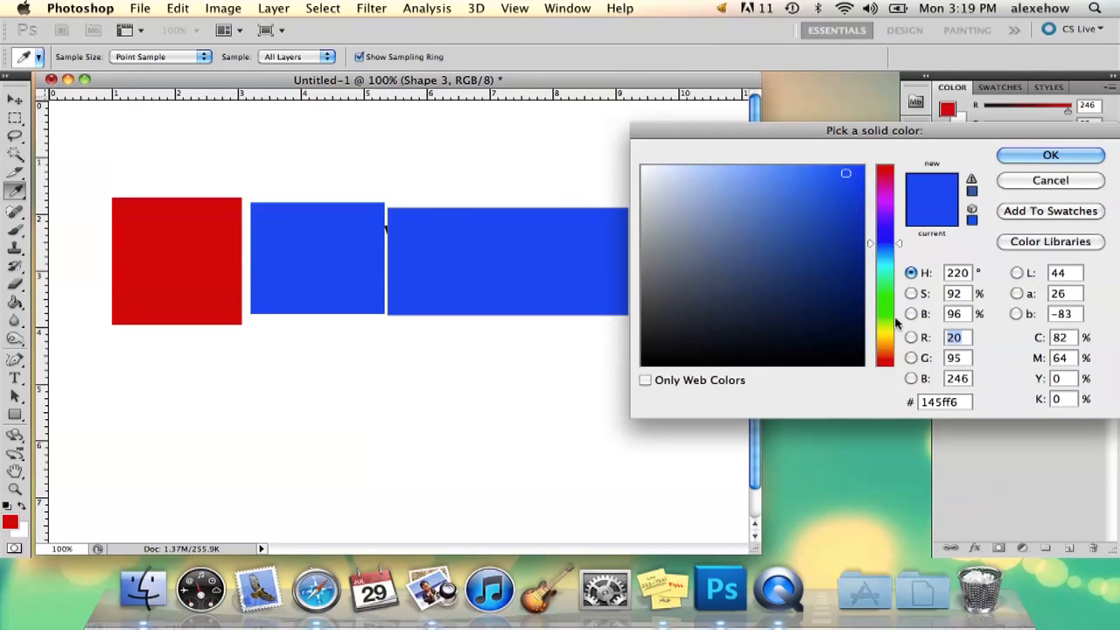
click(1050, 154)
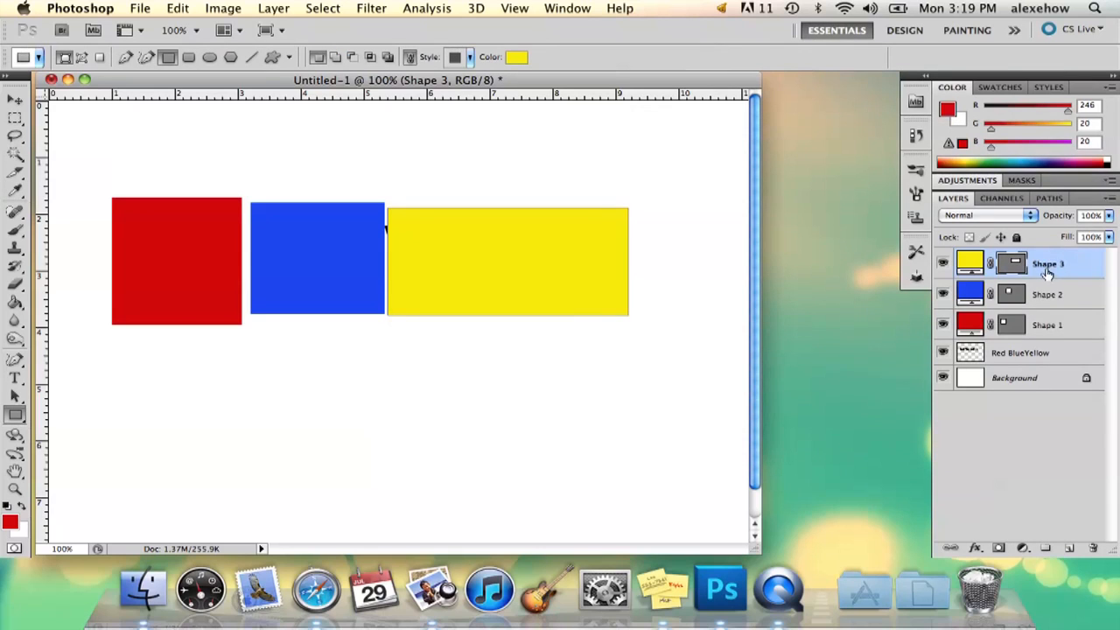
- Merge the three rectangle shape layers into a single layer
right_click(1043, 271)
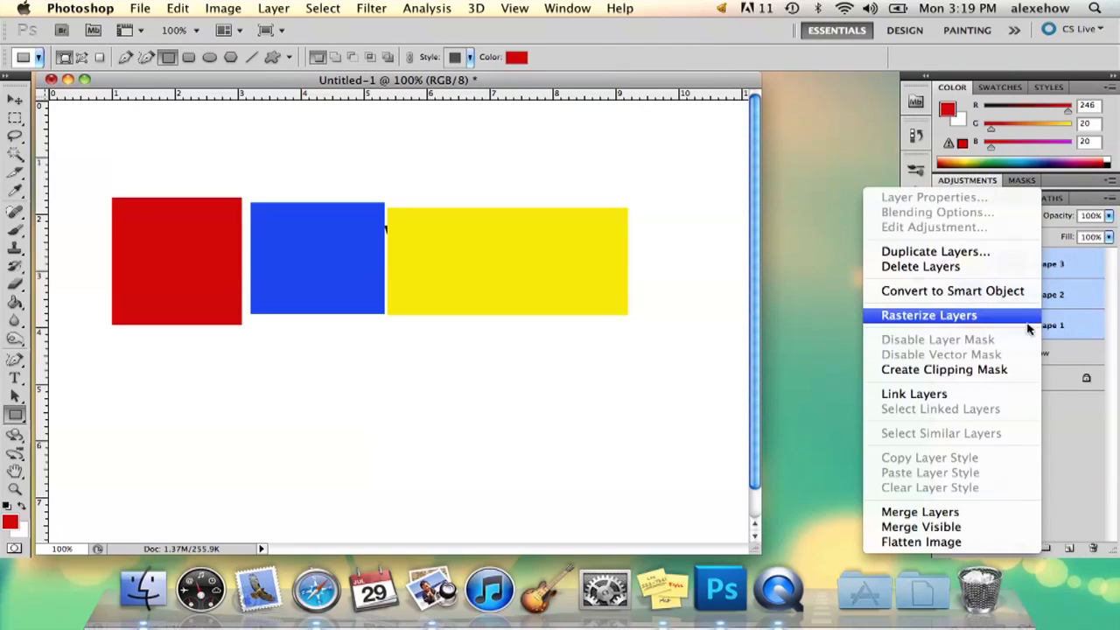
click(927, 315)
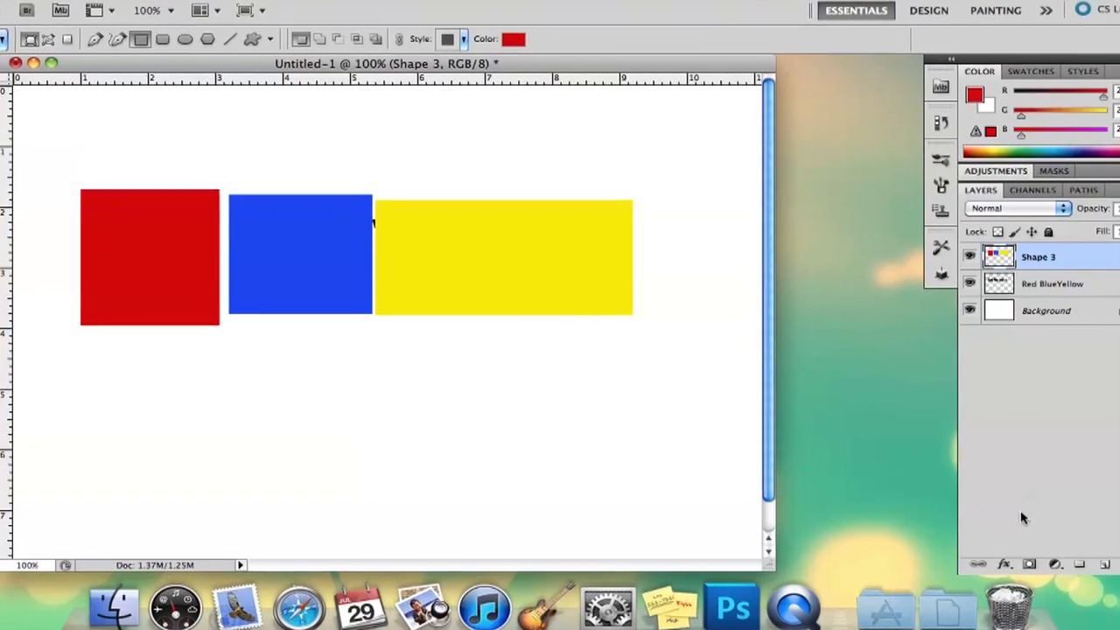
- Create a clipping mask on the merged Shape 3 layer so the colours show through the words
right_click(1036, 256)
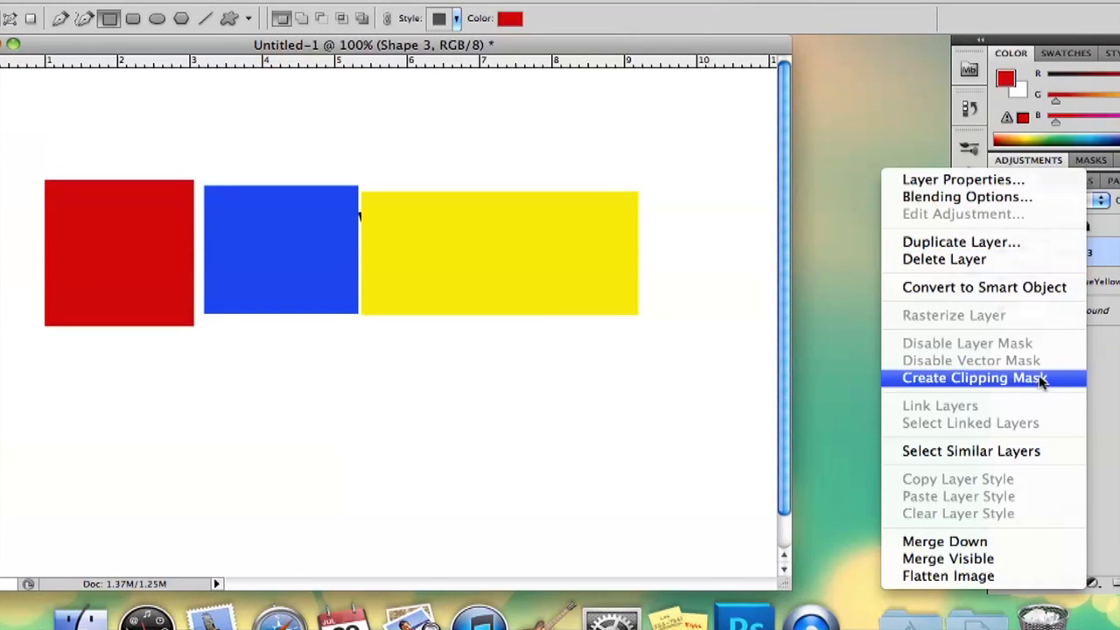
click(973, 378)
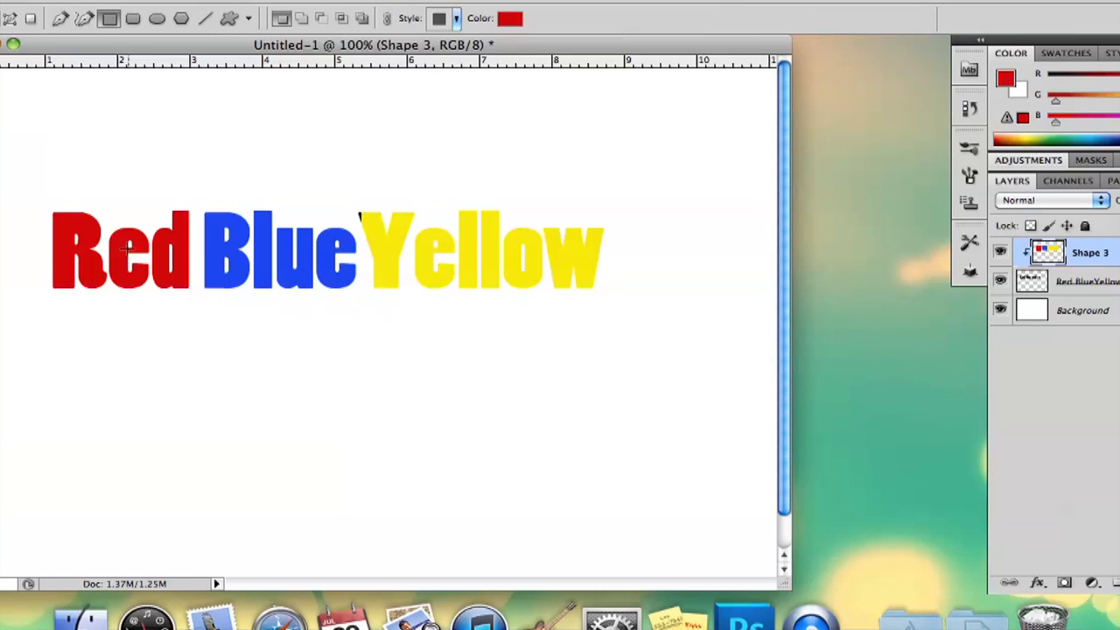
mouse_move(489, 253)
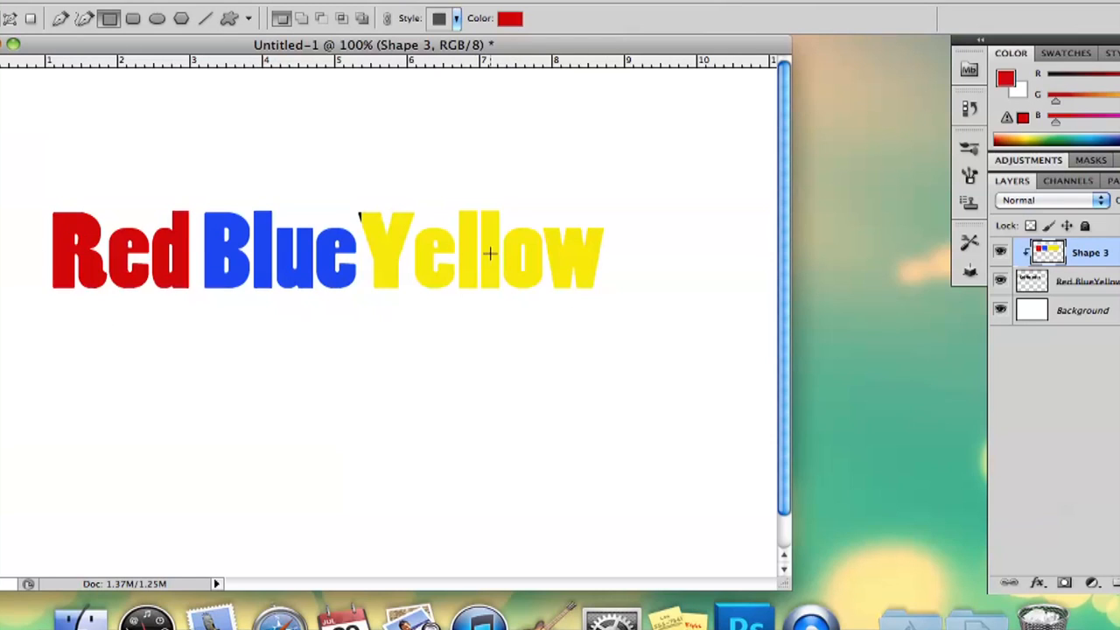
mouse_move(744, 227)
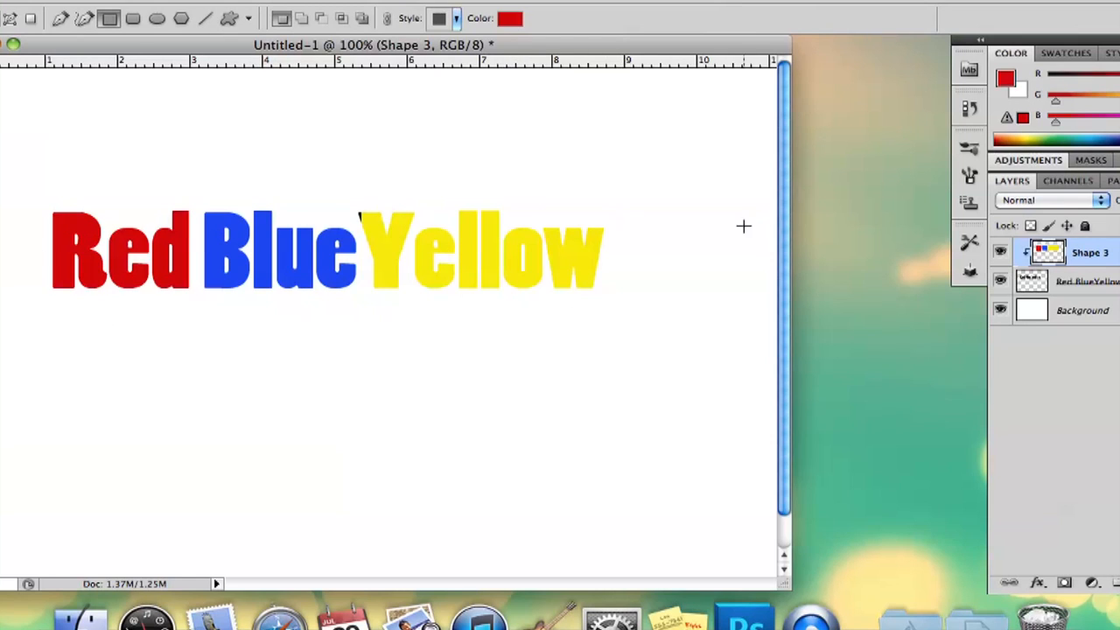